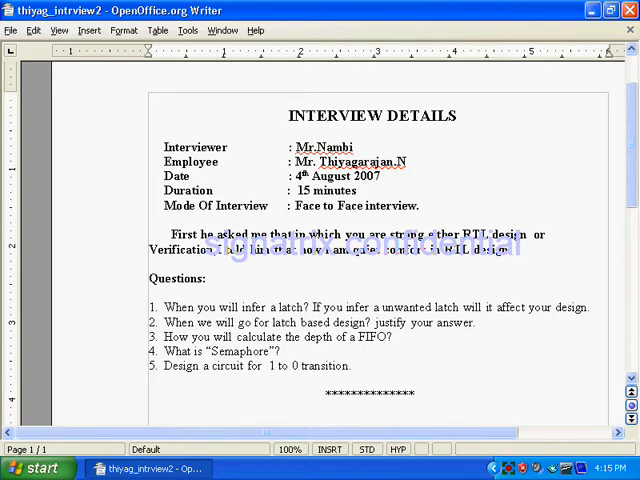
Step: Launch Paint from Start > All Programs > Accessories, giving a blank untitled canvas
{"action": "left_click", "coordinate": [150, 98]}
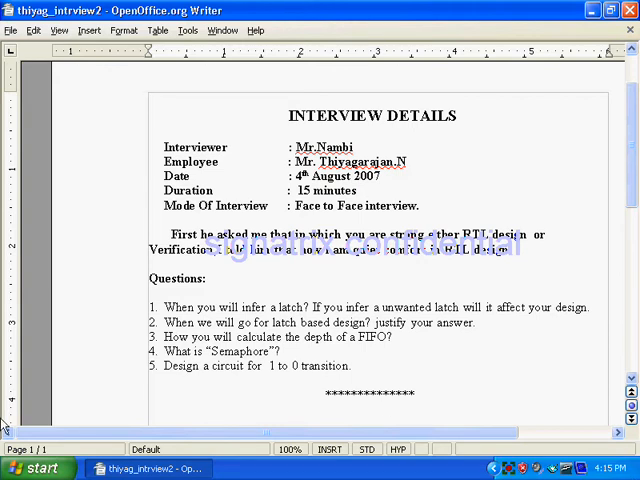
{"action": "left_click", "coordinate": [36, 468]}
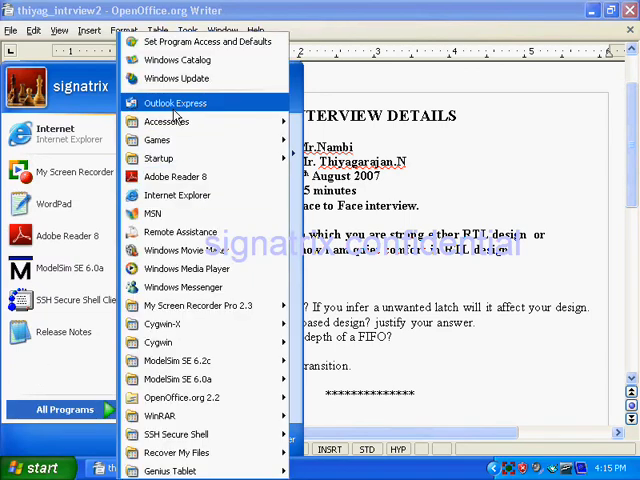
{"action": "mouse_move", "coordinate": [168, 120]}
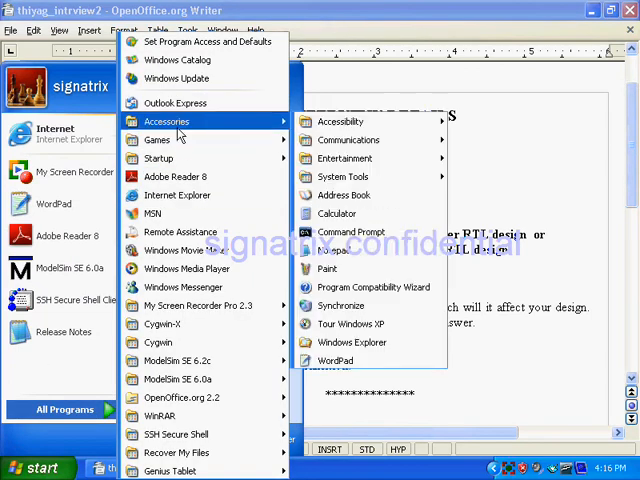
{"action": "mouse_move", "coordinate": [336, 212]}
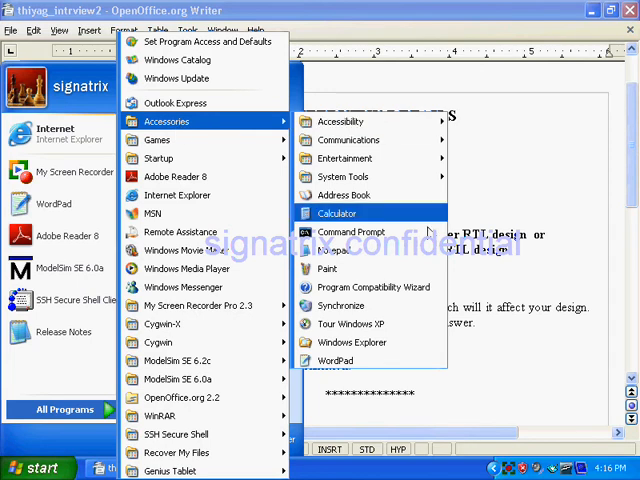
{"action": "left_click", "coordinate": [326, 268]}
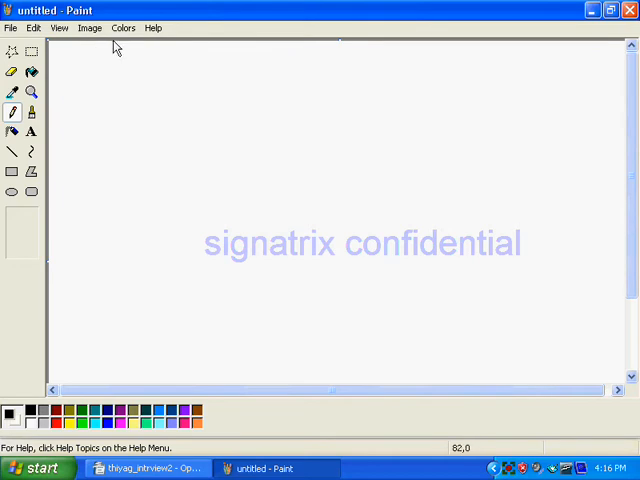
{"action": "mouse_move", "coordinate": [32, 28]}
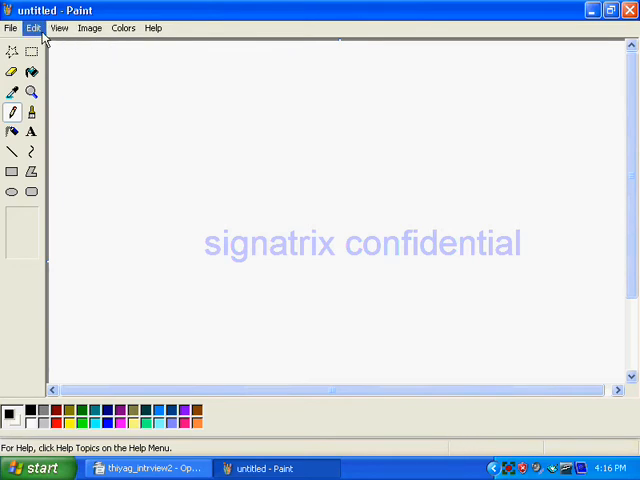
{"action": "mouse_move", "coordinate": [78, 8]}
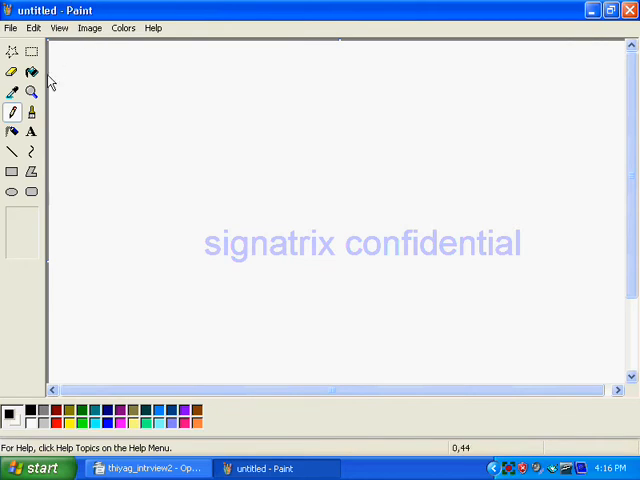
Step: Handwrite 'always @ (' and 'if (sel)' on the canvas with the pencil
{"action": "left_click_drag", "start_coordinate": [80, 90], "coordinate": [96, 70]}
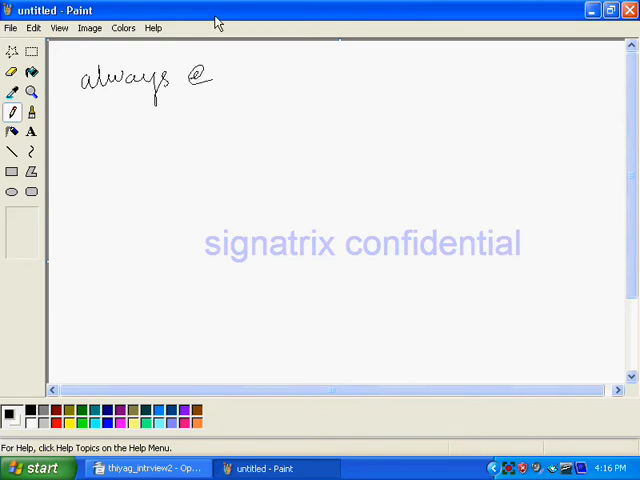
{"action": "left_click_drag", "start_coordinate": [244, 60], "coordinate": [240, 96]}
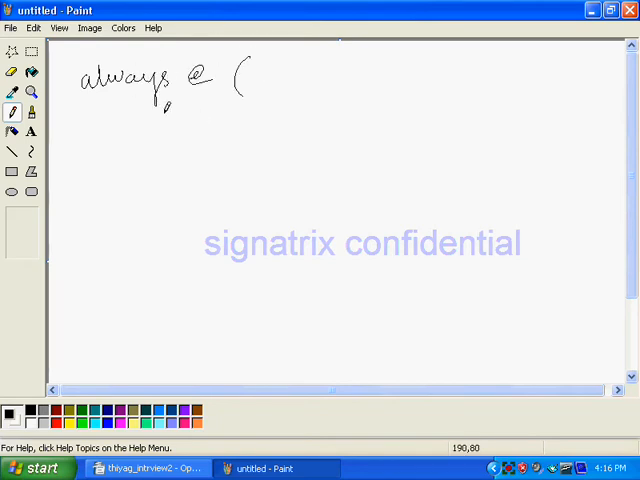
{"action": "left_click_drag", "start_coordinate": [128, 116], "coordinate": [150, 126]}
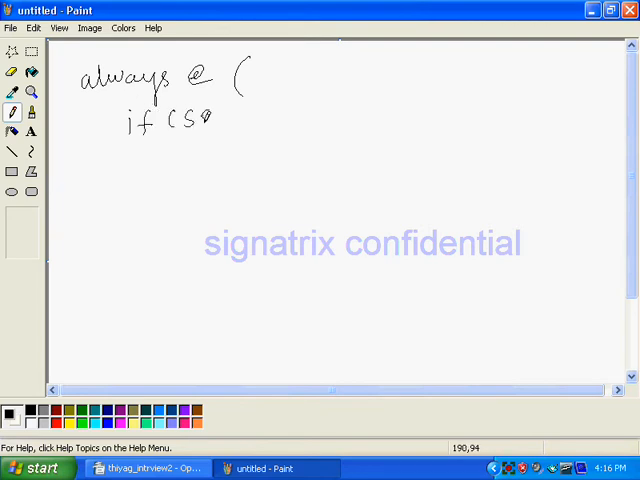
{"action": "left_click_drag", "start_coordinate": [196, 118], "coordinate": [236, 126]}
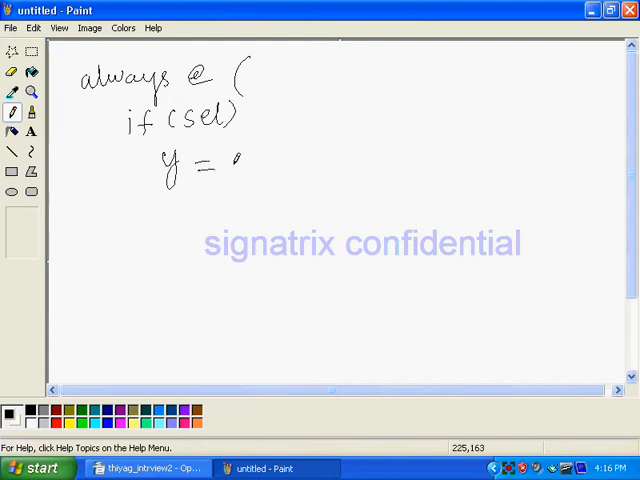
Step: Handwrite 'y = a;' and complete the sensitivity list as '(sel, a)'
{"action": "left_click_drag", "start_coordinate": [230, 164], "coordinate": [260, 160]}
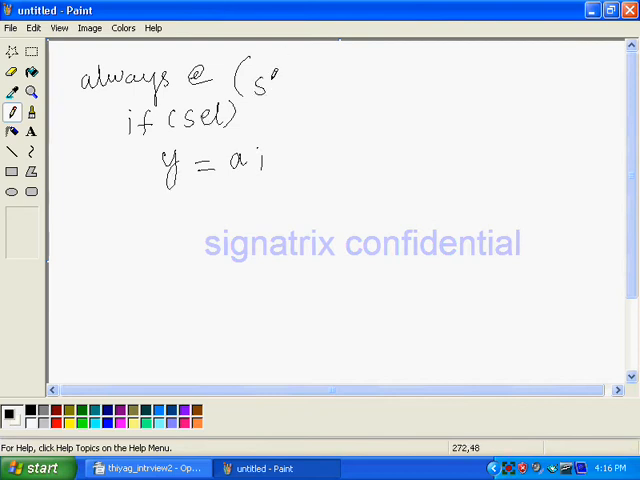
{"action": "left_click_drag", "start_coordinate": [270, 76], "coordinate": [296, 84]}
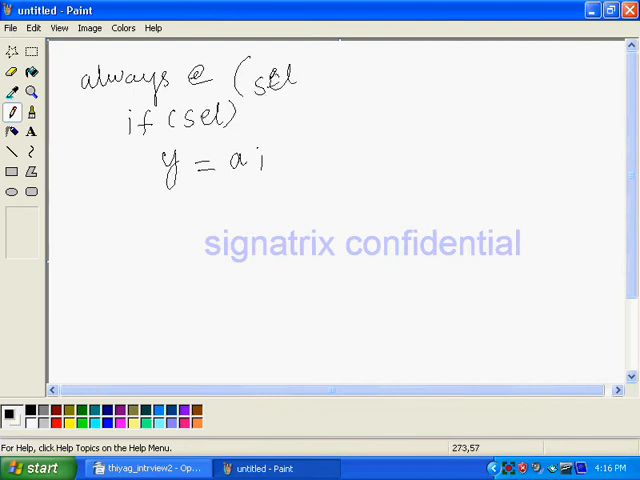
{"action": "left_click_drag", "start_coordinate": [300, 78], "coordinate": [356, 78]}
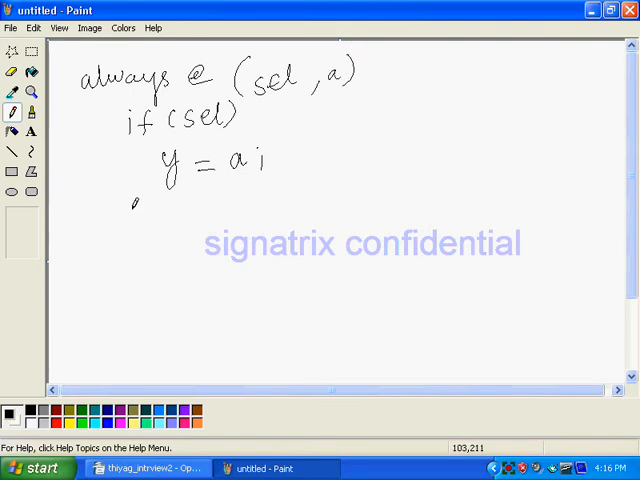
{"action": "left_click_drag", "start_coordinate": [130, 204], "coordinate": [184, 200]}
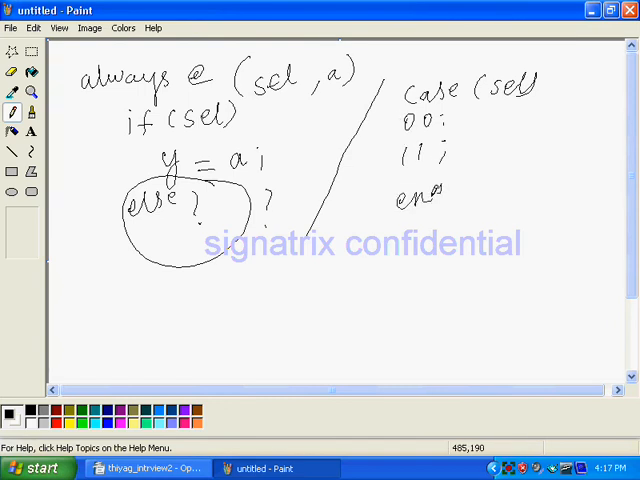
Step: Handwrite 'endcase' under the case branches and draw an arrow pointing at it
{"action": "left_click_drag", "start_coordinate": [440, 190], "coordinate": [510, 190]}
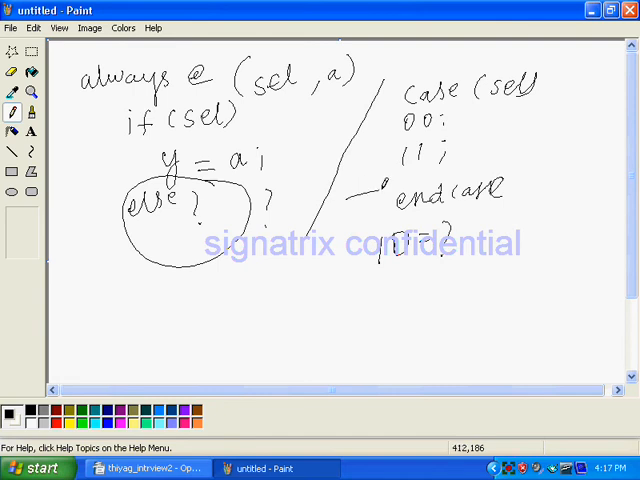
{"action": "left_click_drag", "start_coordinate": [360, 196], "coordinate": [384, 190]}
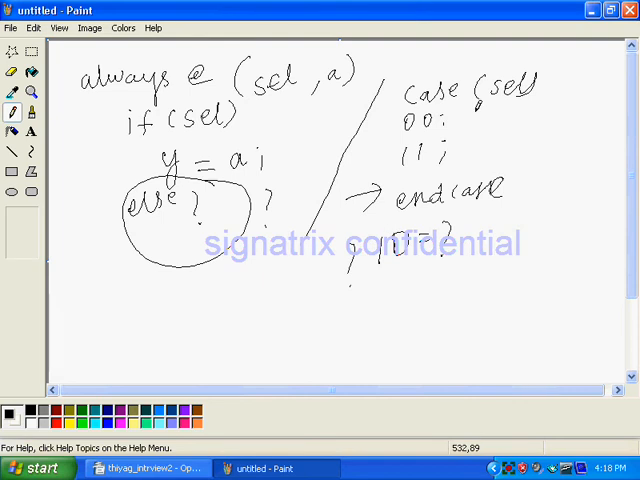
{"action": "mouse_move", "coordinate": [474, 44]}
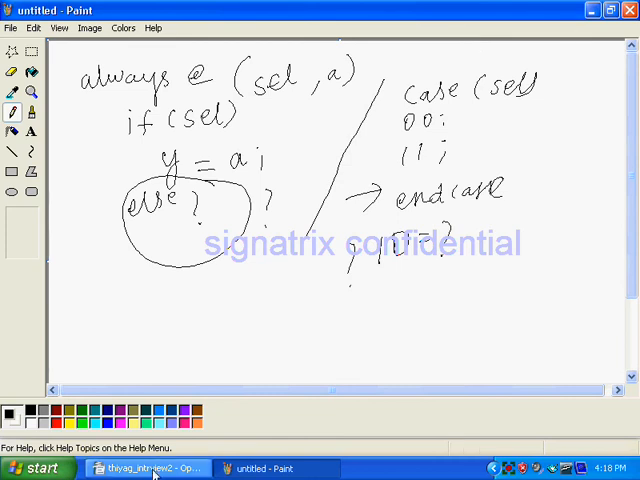
{"action": "left_click", "coordinate": [140, 468]}
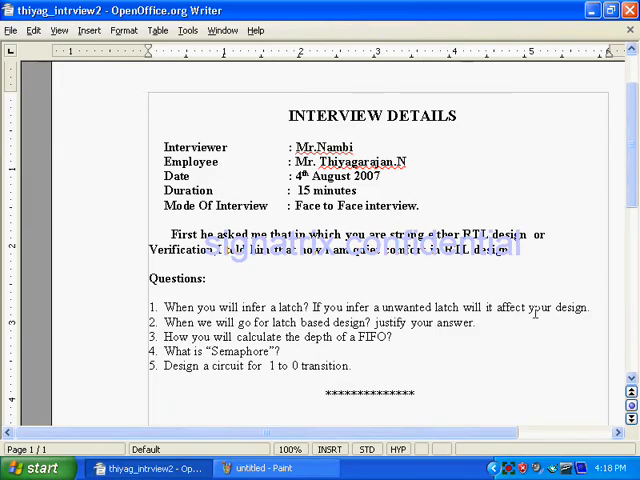
{"action": "mouse_move", "coordinate": [576, 316]}
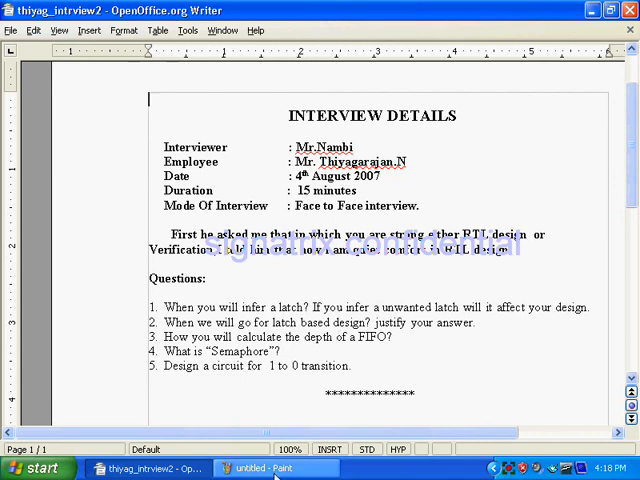
{"action": "left_click", "coordinate": [270, 468]}
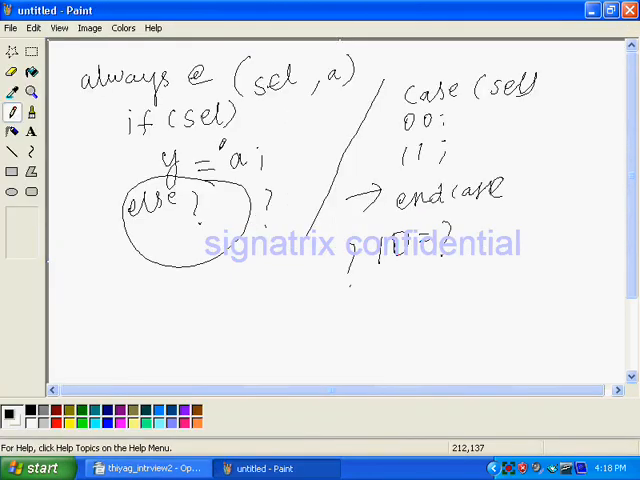